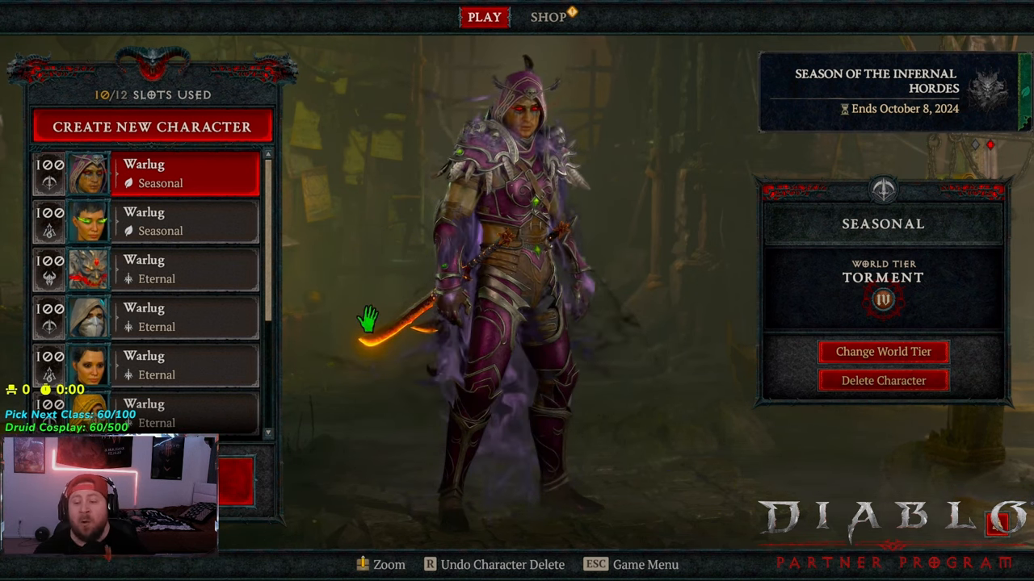
Preview two characters on the Diablo IV roster, then bring up the Windows task switcher.
click(161, 411)
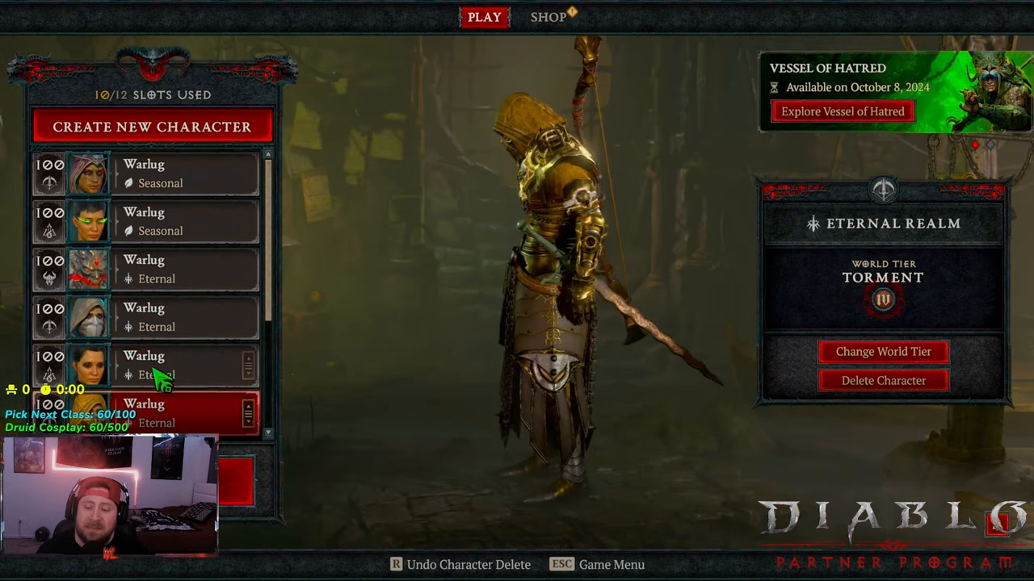
click(154, 269)
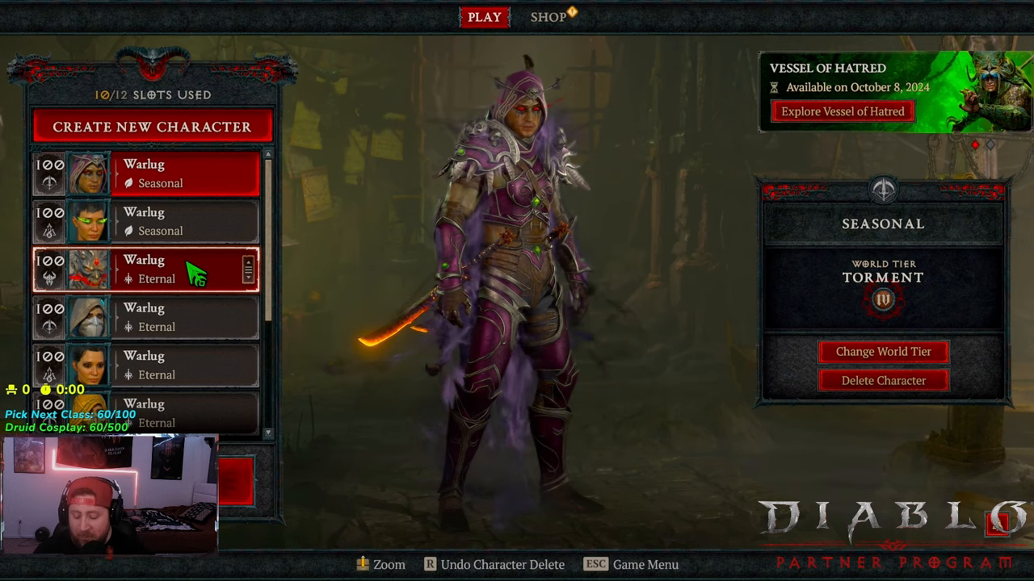
key(alt+tab)
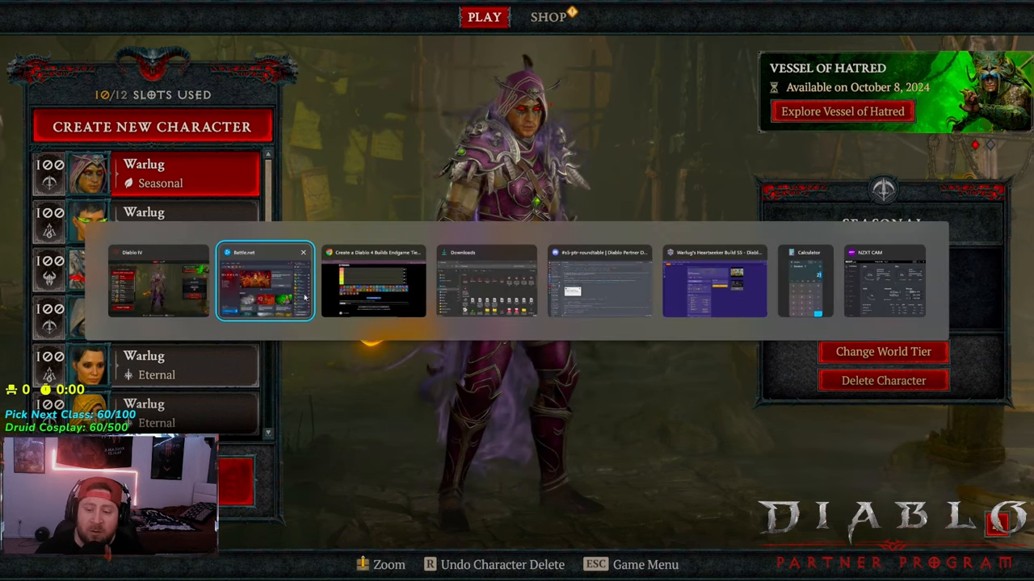
Switch to Chrome's TierMaker 'Create a Diablo 4 Builds Endgame Tier List' page.
click(373, 283)
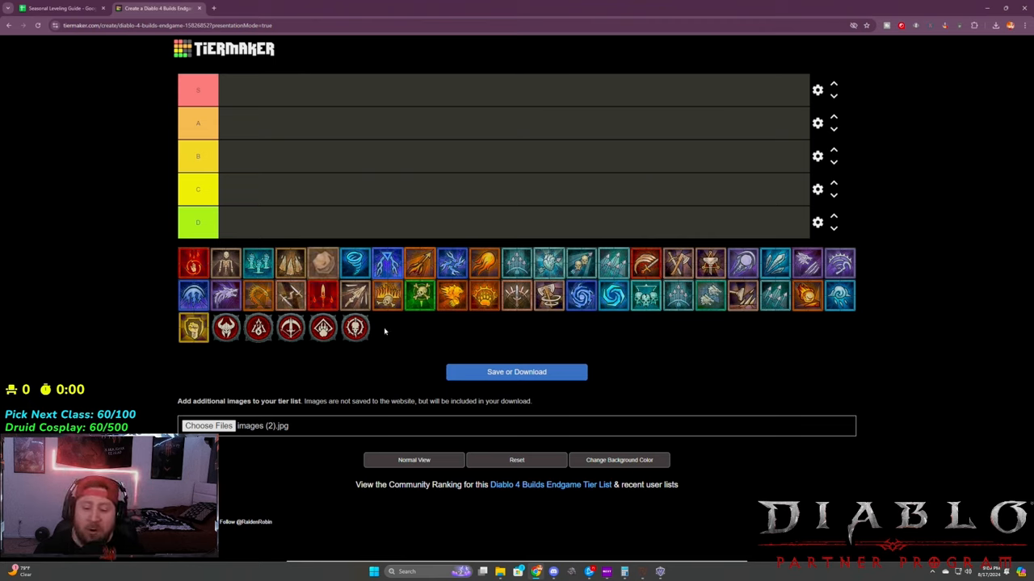
mouse_move(726, 328)
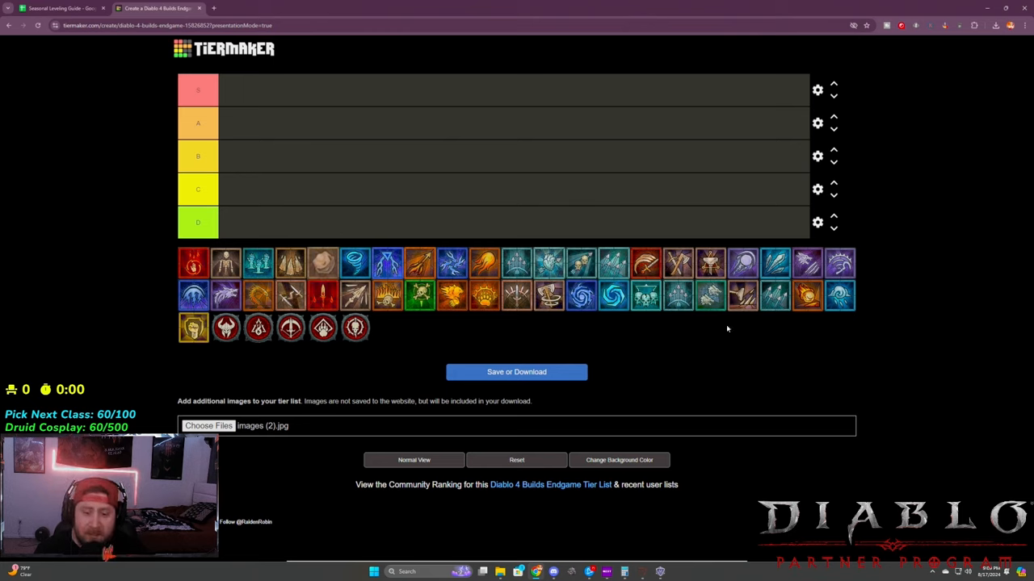
mouse_move(362, 347)
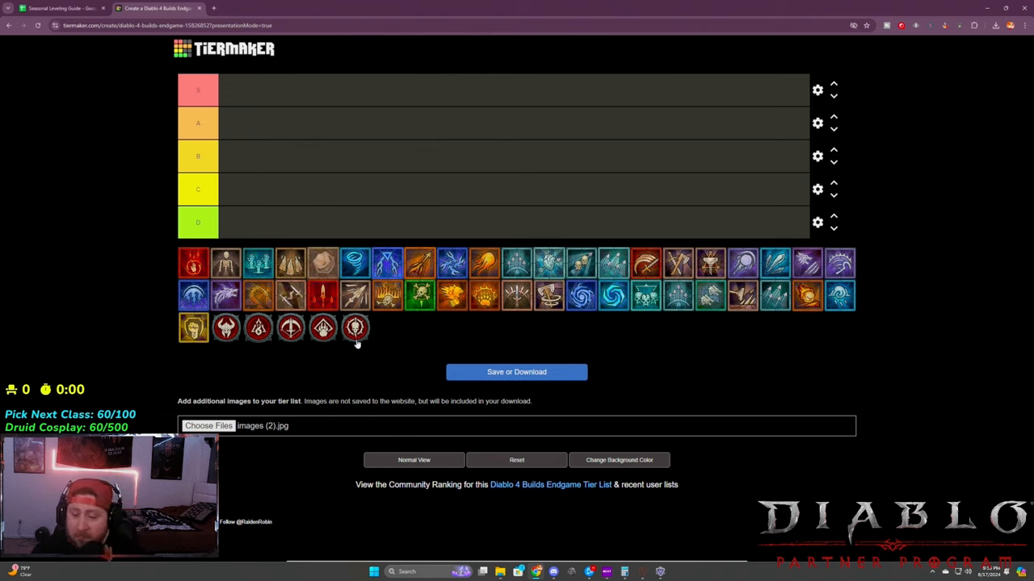
Drag the red horned-helmet Barbarian icon from the pool into row D.
drag(356, 327, 234, 222)
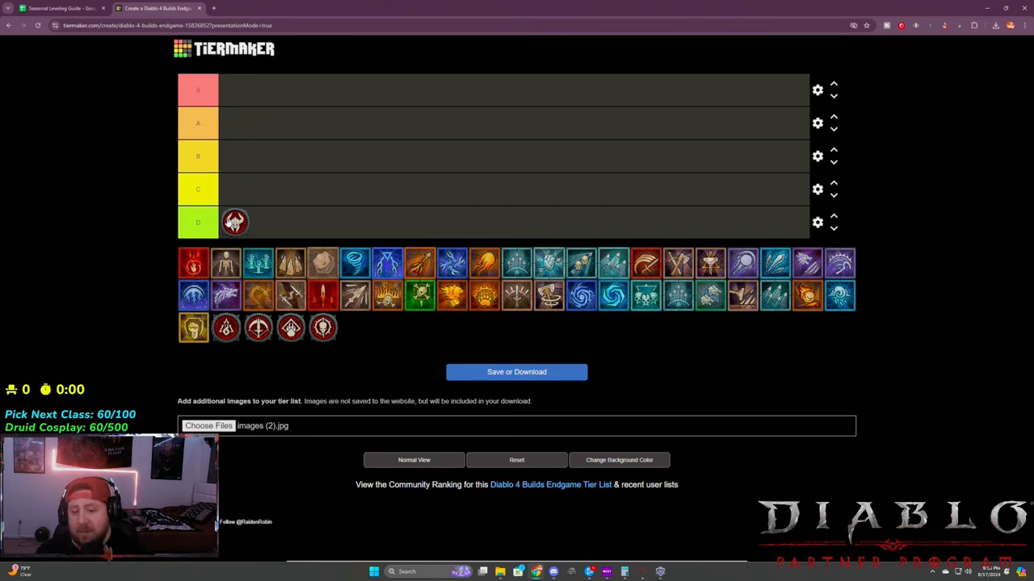
mouse_move(384, 350)
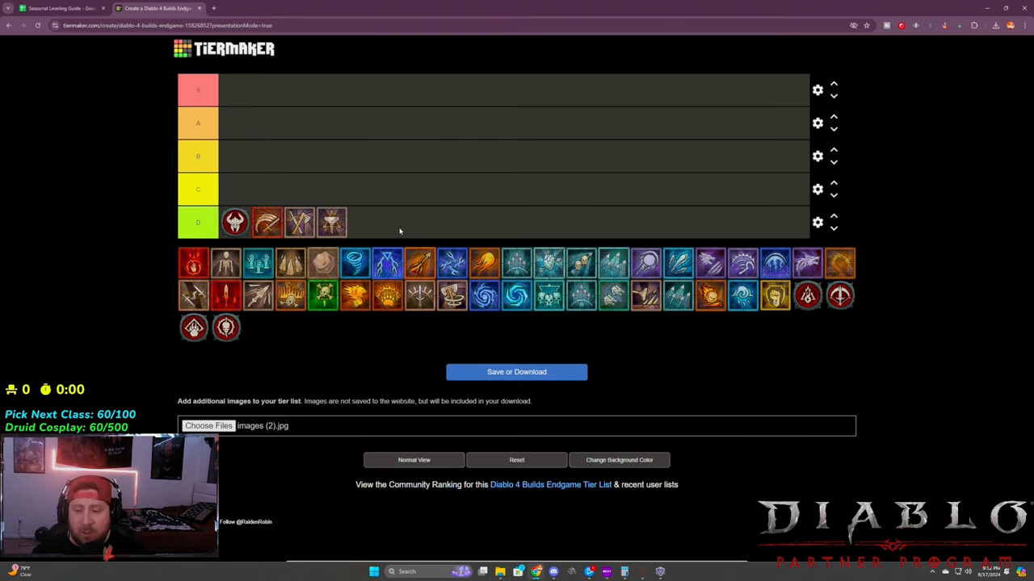
mouse_move(377, 159)
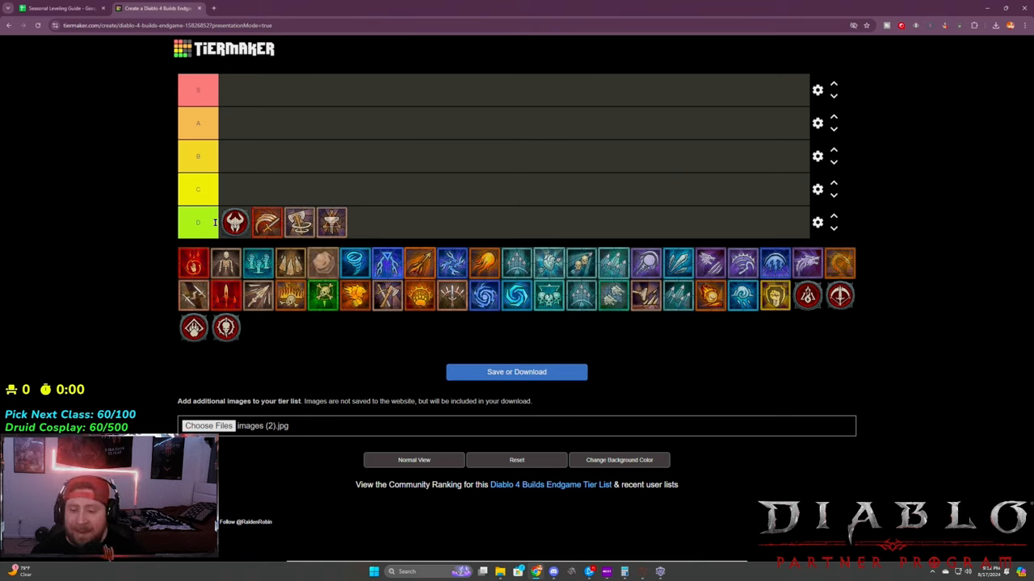
mouse_move(411, 225)
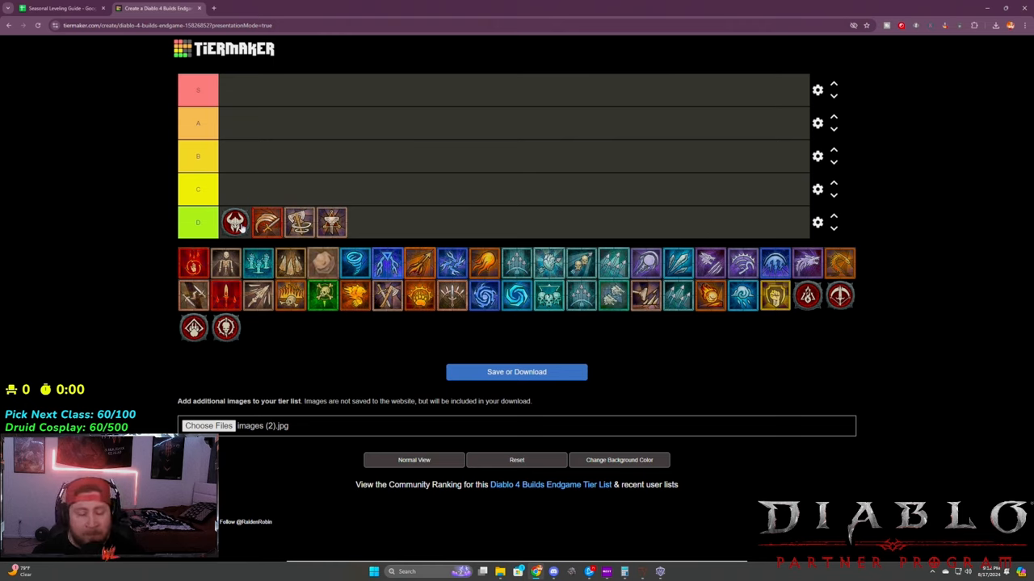
Try the Barbarian class icon in tier S, then return it to tier D.
drag(235, 222, 235, 89)
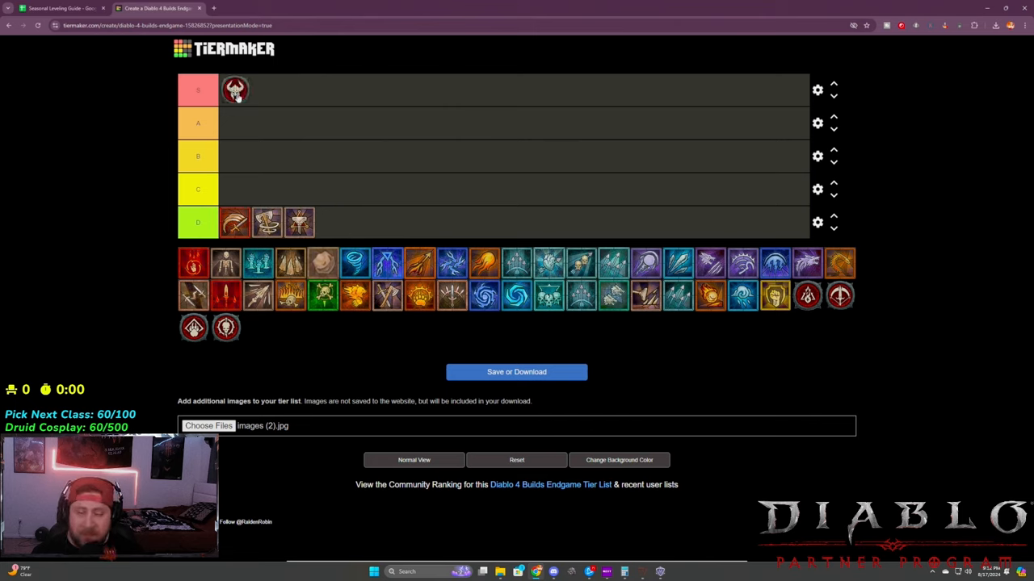
drag(235, 90, 234, 222)
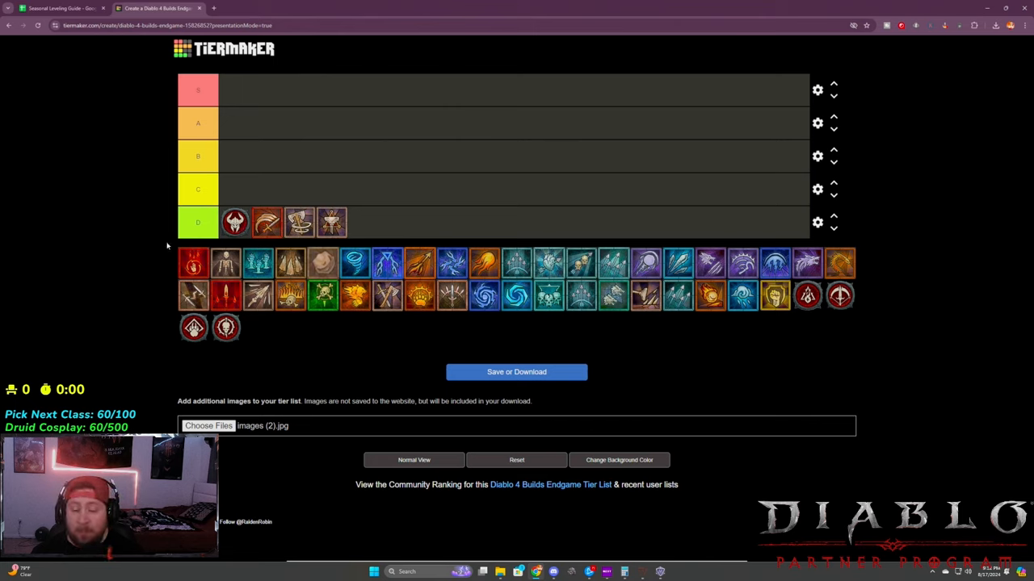
mouse_move(424, 220)
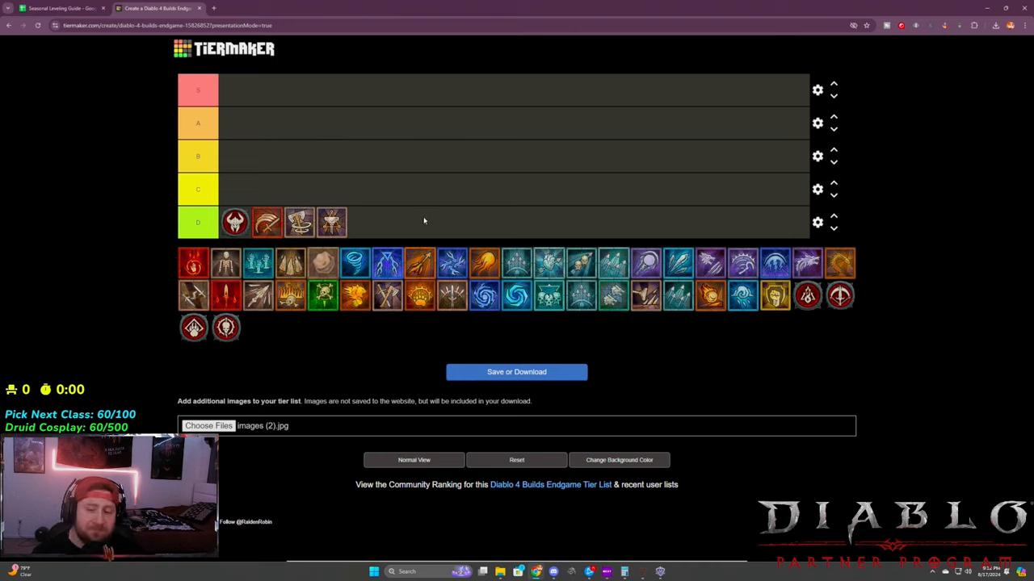
mouse_move(413, 215)
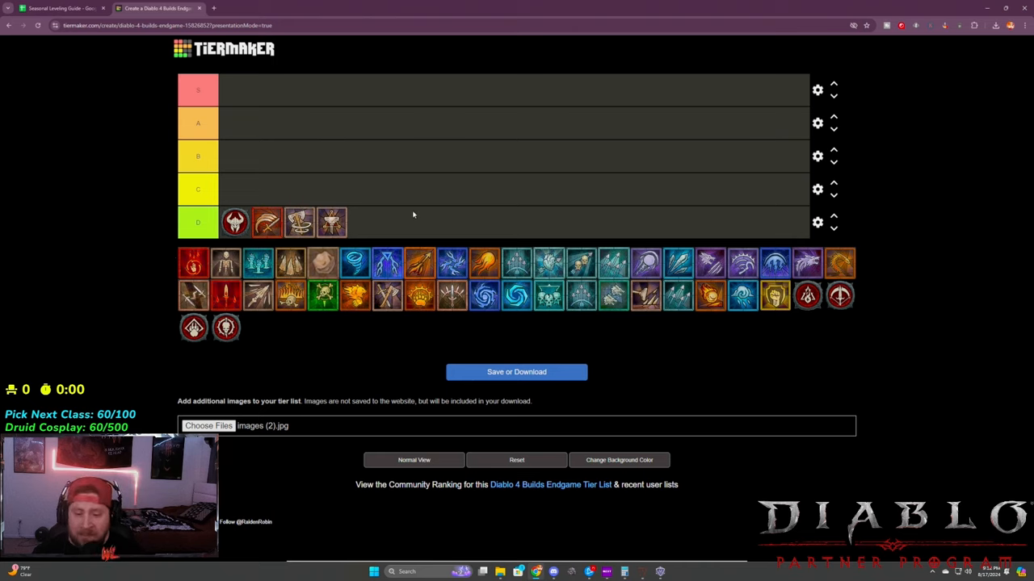
mouse_move(370, 374)
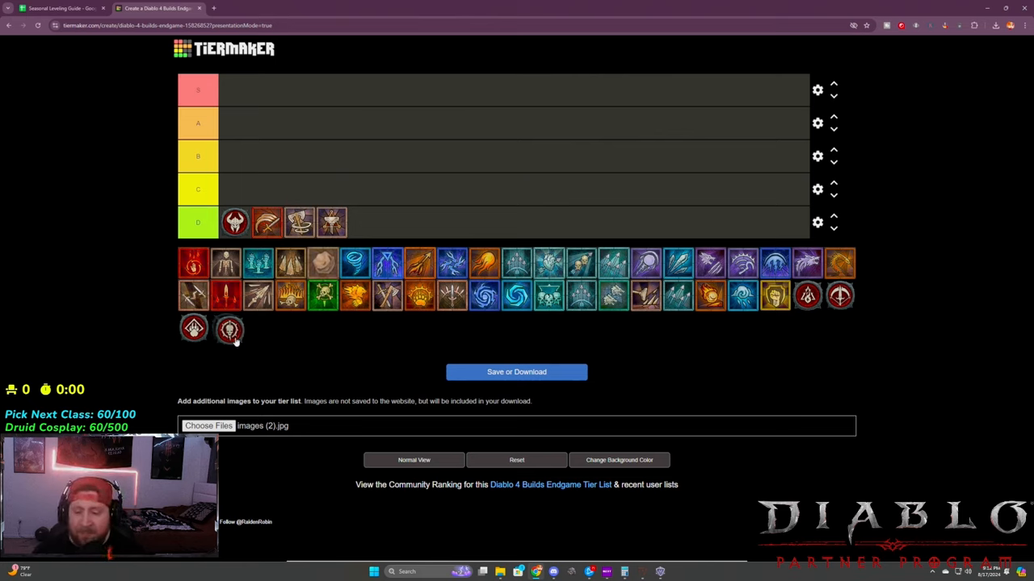
Place the Necromancer class emblem in tier C, briefly try it in B, then return it to C.
drag(229, 328, 232, 184)
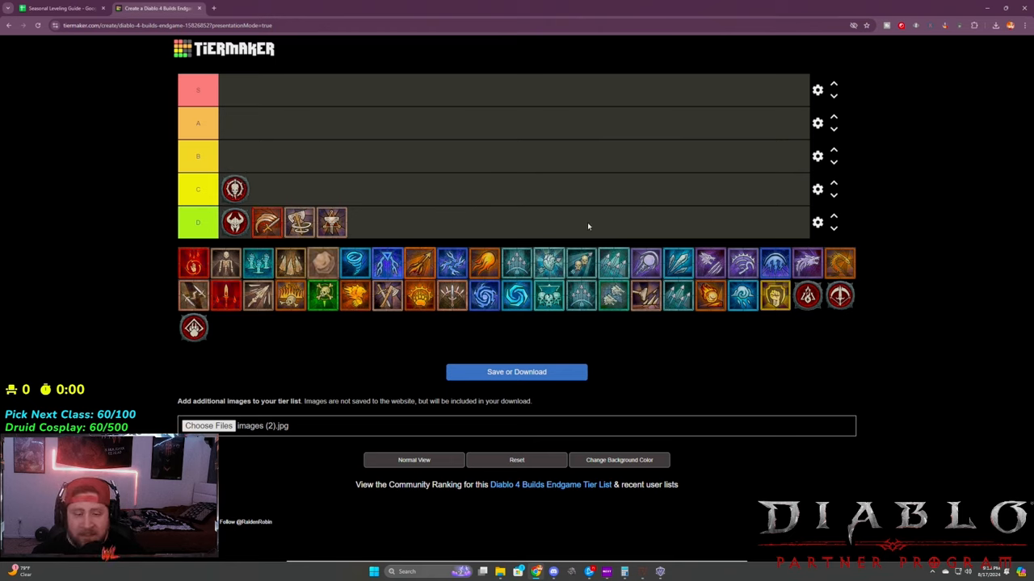
mouse_move(393, 190)
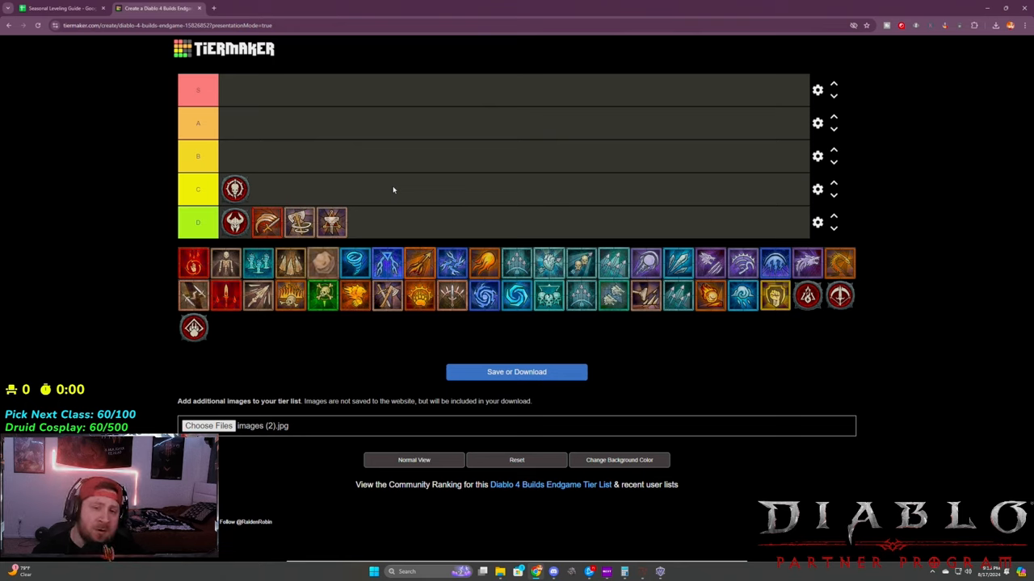
mouse_move(250, 189)
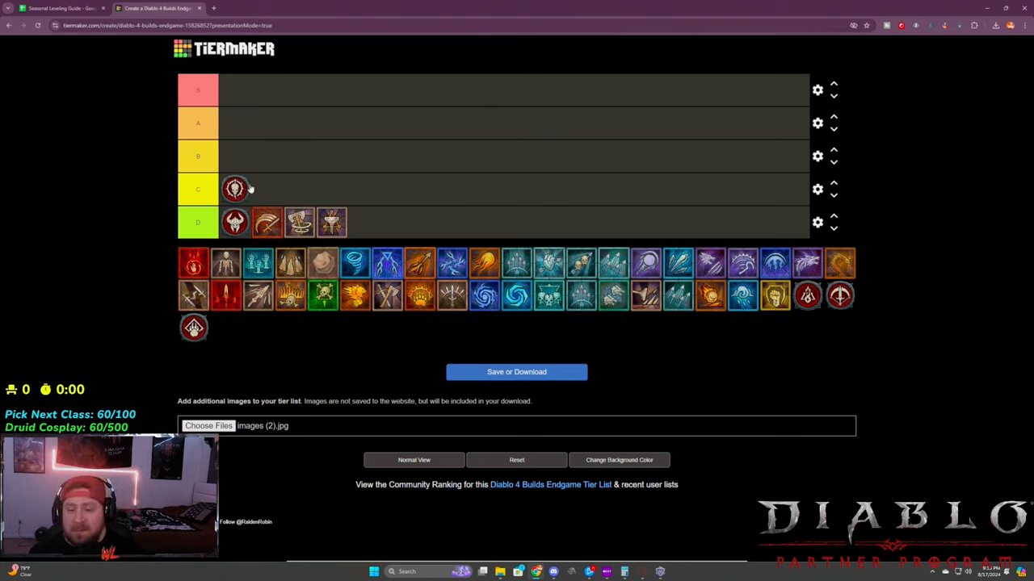
drag(235, 189, 235, 156)
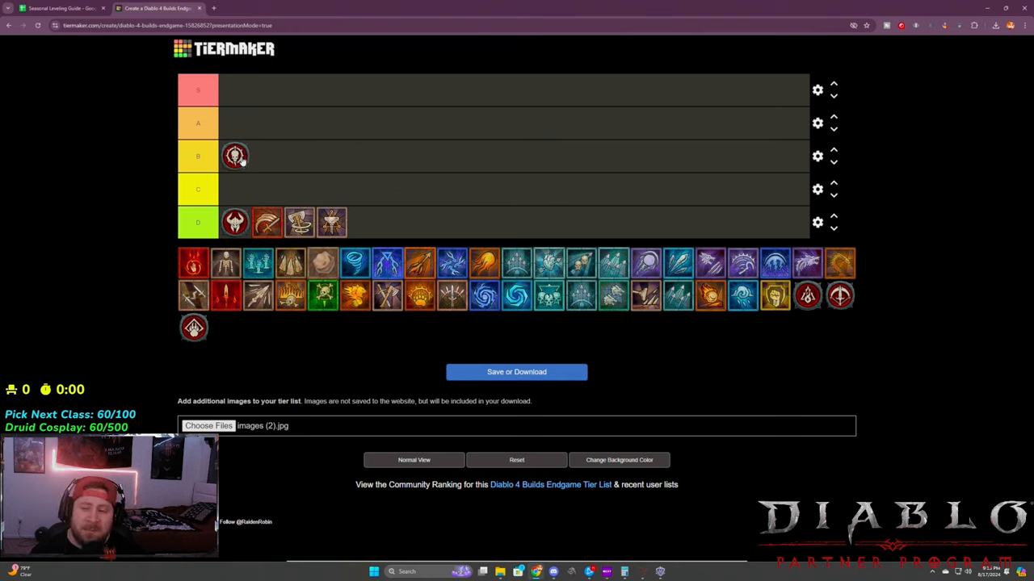
drag(235, 156, 235, 189)
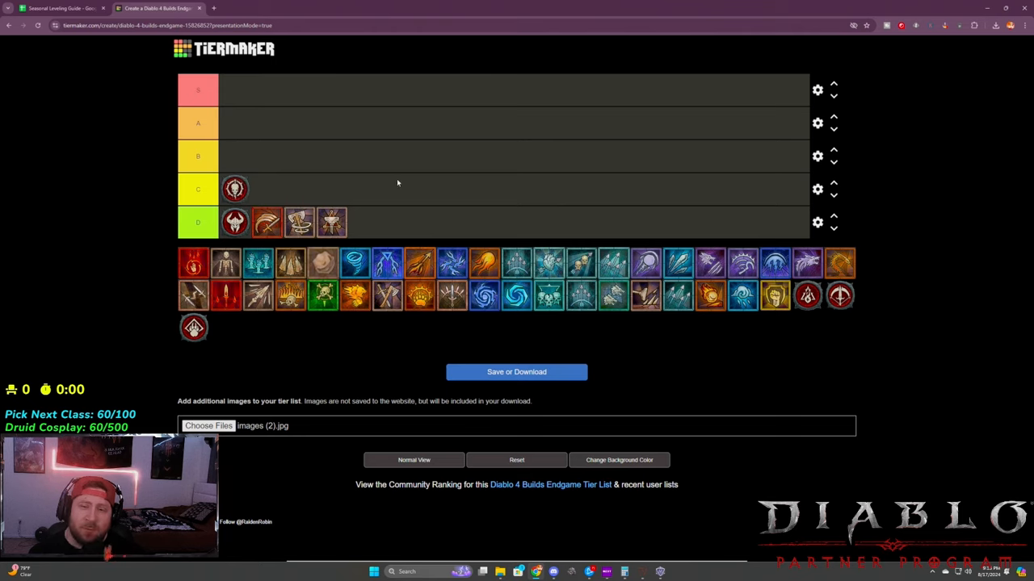
mouse_move(341, 199)
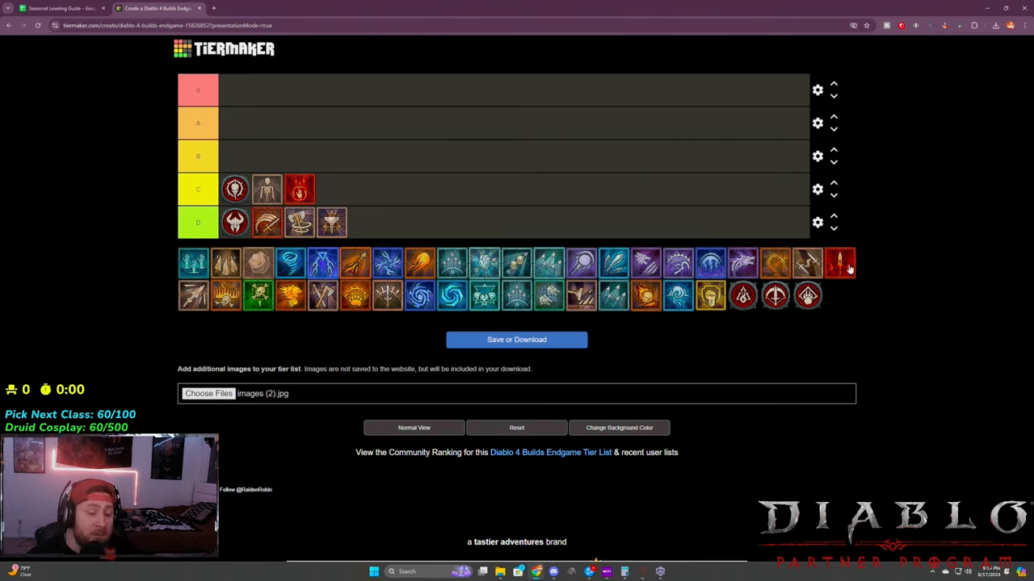
mouse_move(170, 275)
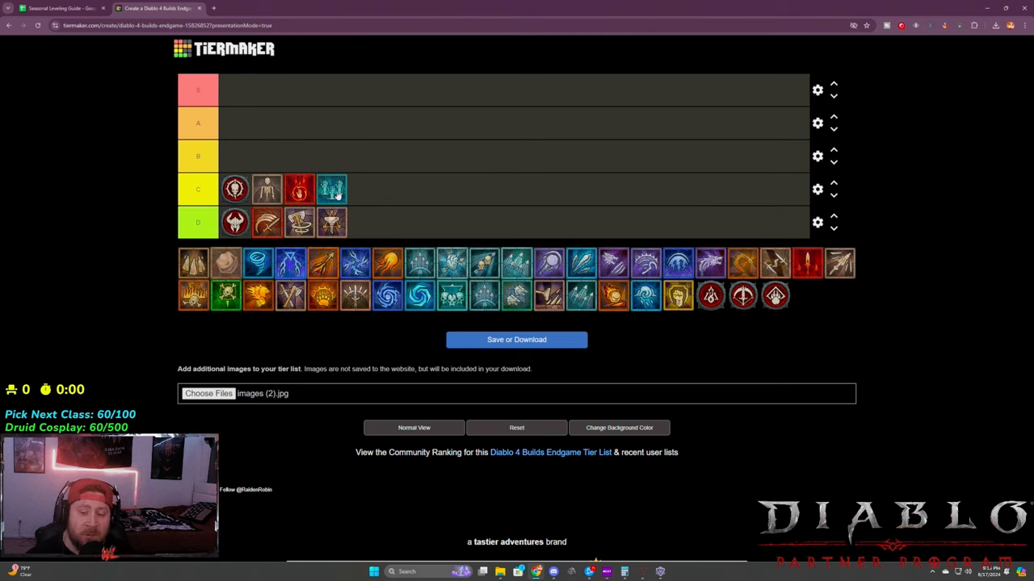
mouse_move(356, 183)
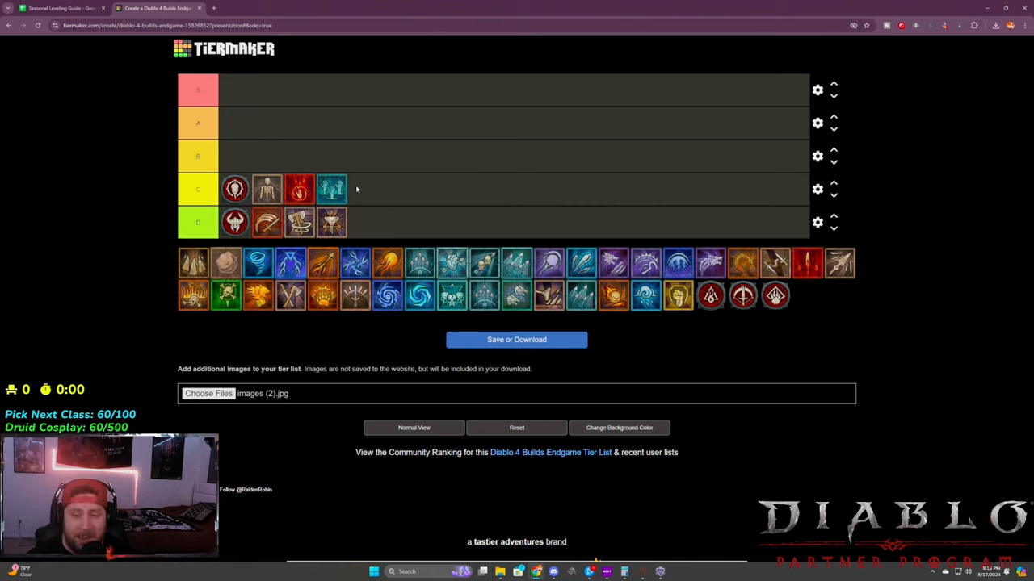
mouse_move(398, 186)
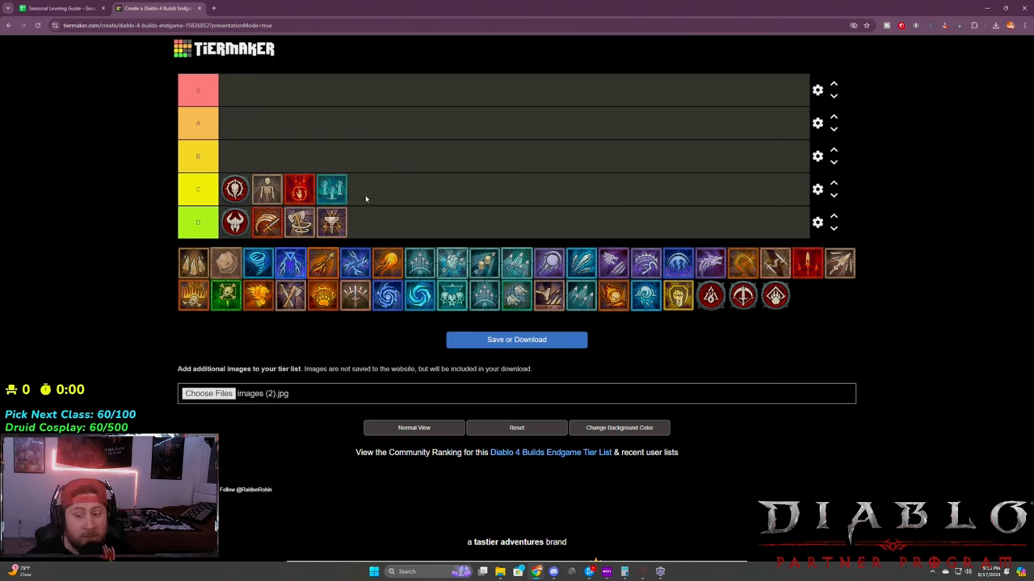
mouse_move(359, 192)
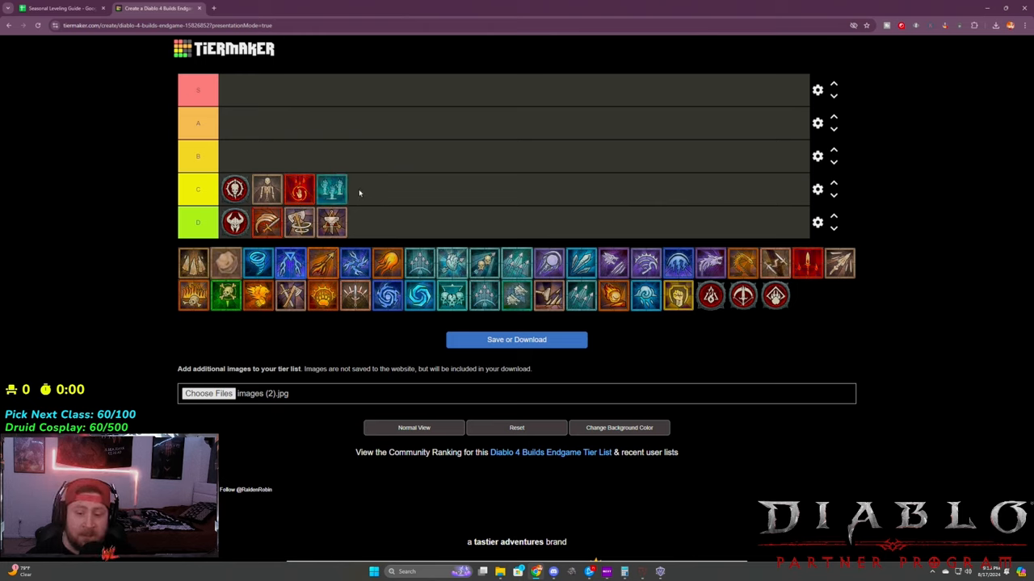
mouse_move(746, 326)
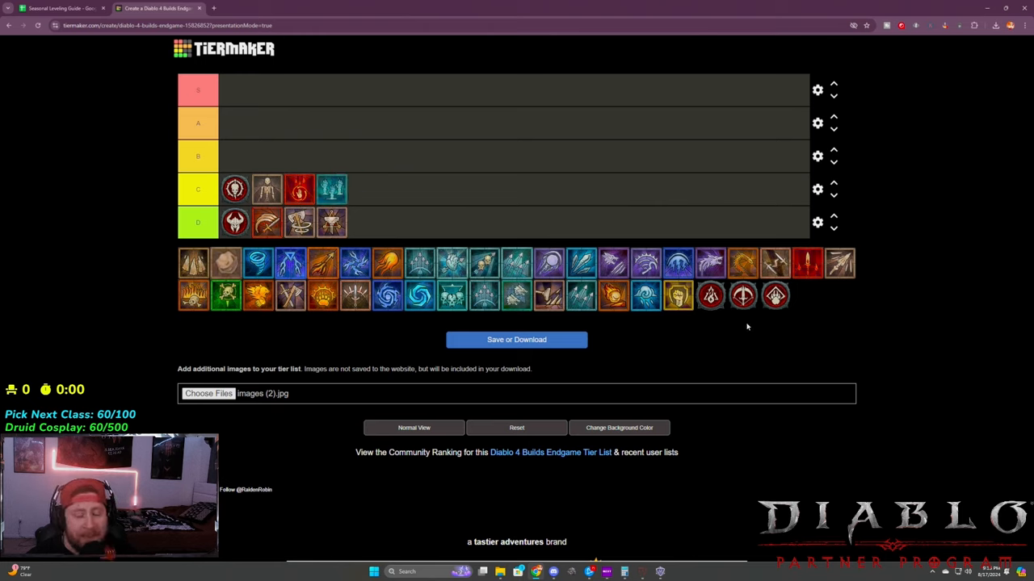
mouse_move(737, 342)
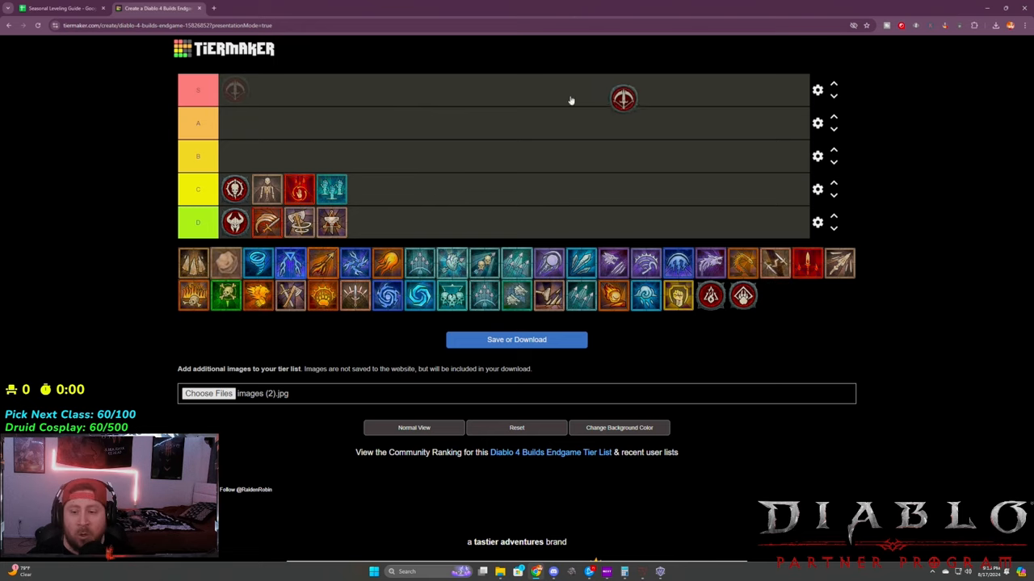
Rank the red bow-target Rogue emblem in tier A and add teal builds beside it.
drag(624, 98, 235, 122)
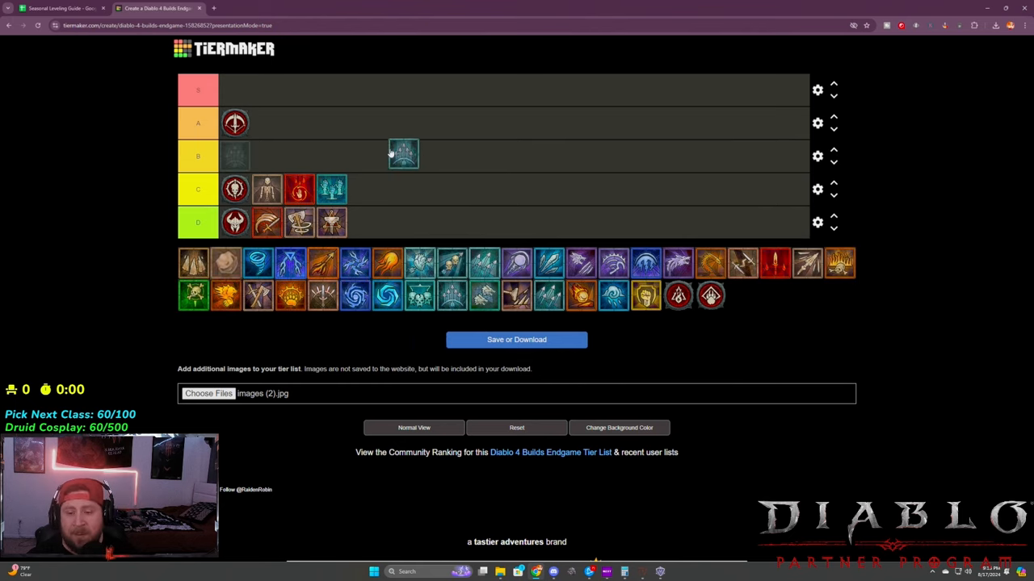
drag(403, 153, 266, 122)
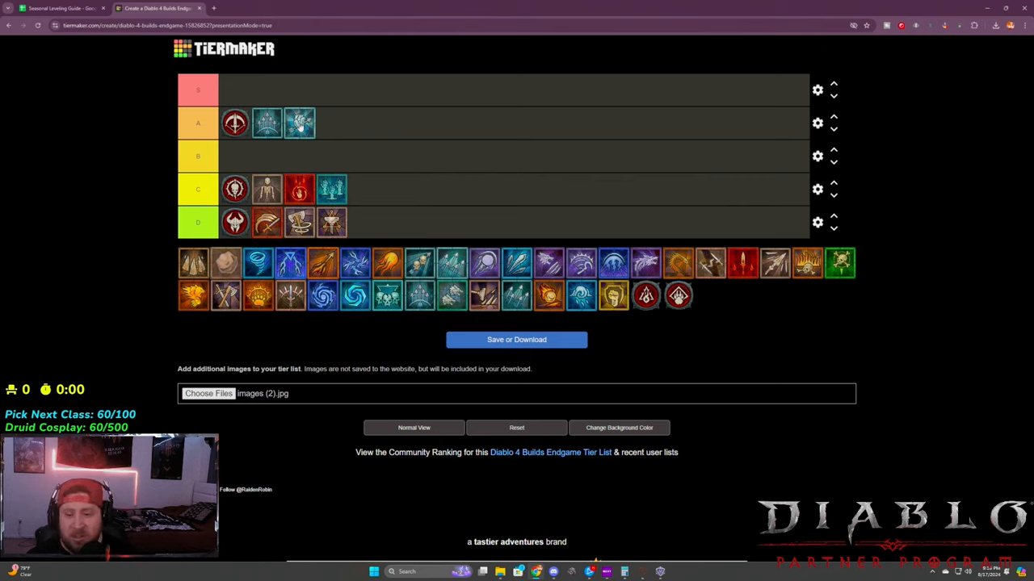
mouse_move(436, 178)
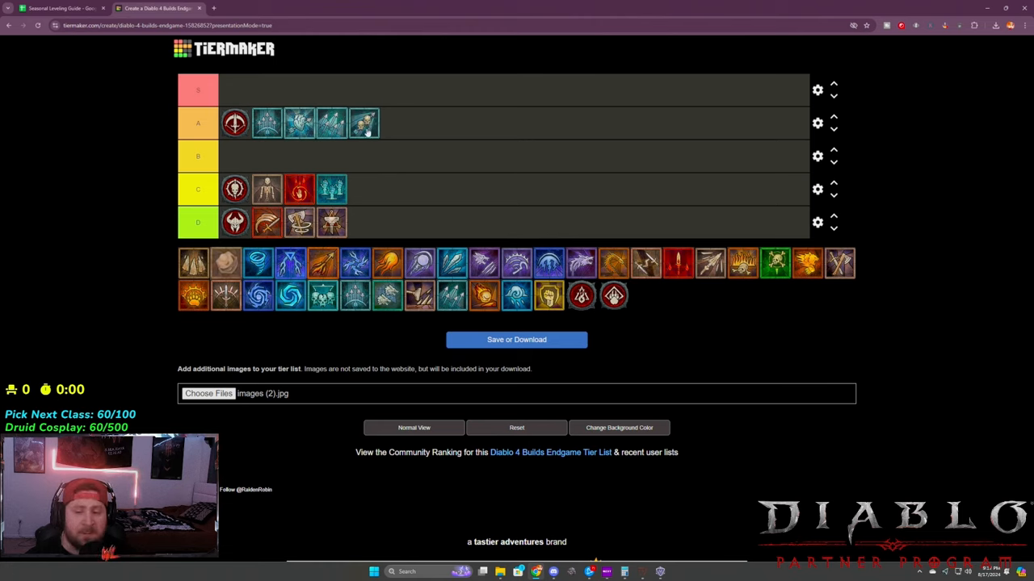
drag(364, 123, 382, 129)
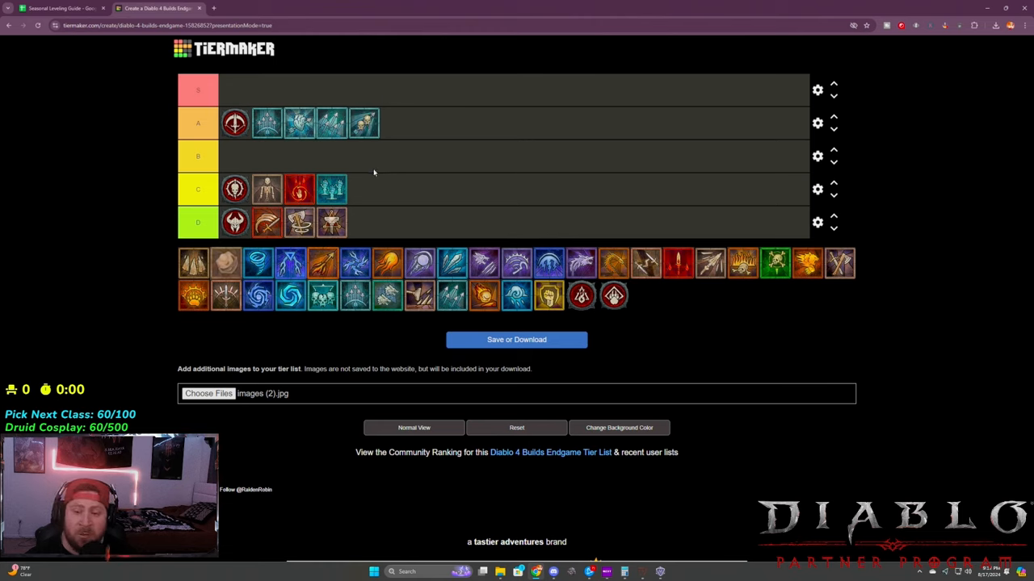
mouse_move(458, 148)
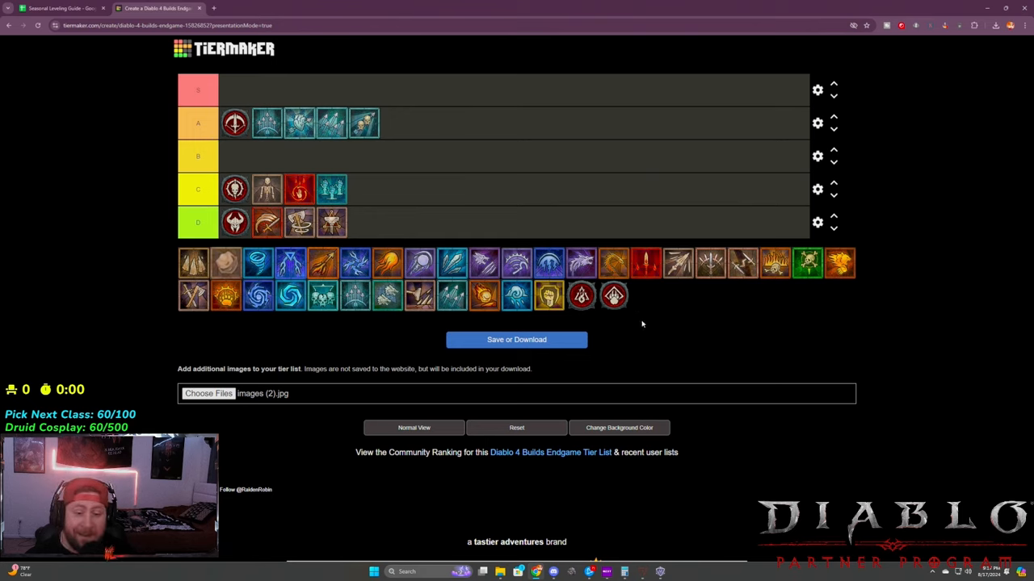
Put the Sorcerer emblem and orange fireball build in S, returning the teal build to the pool.
drag(613, 296, 399, 95)
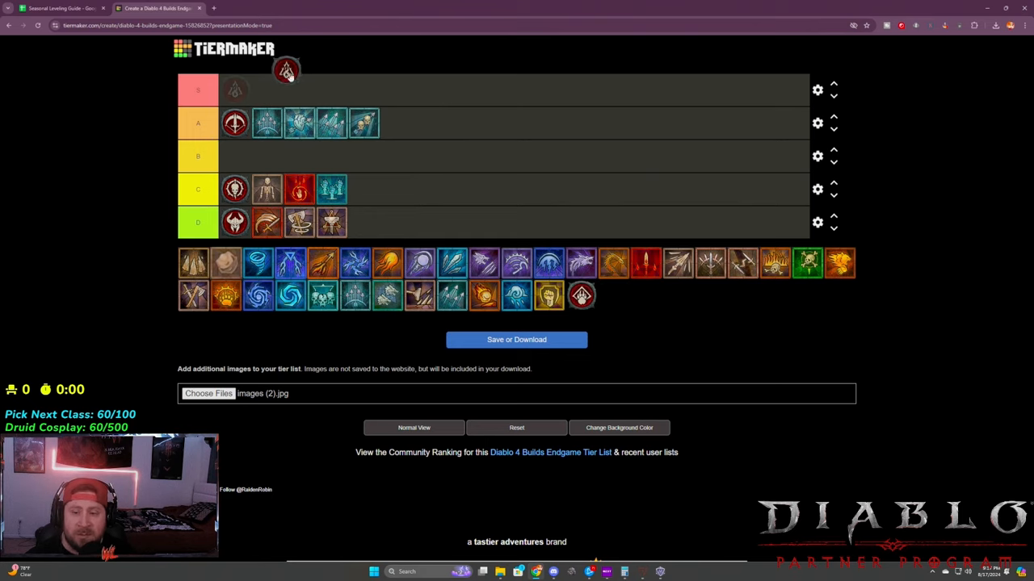
drag(286, 69, 234, 89)
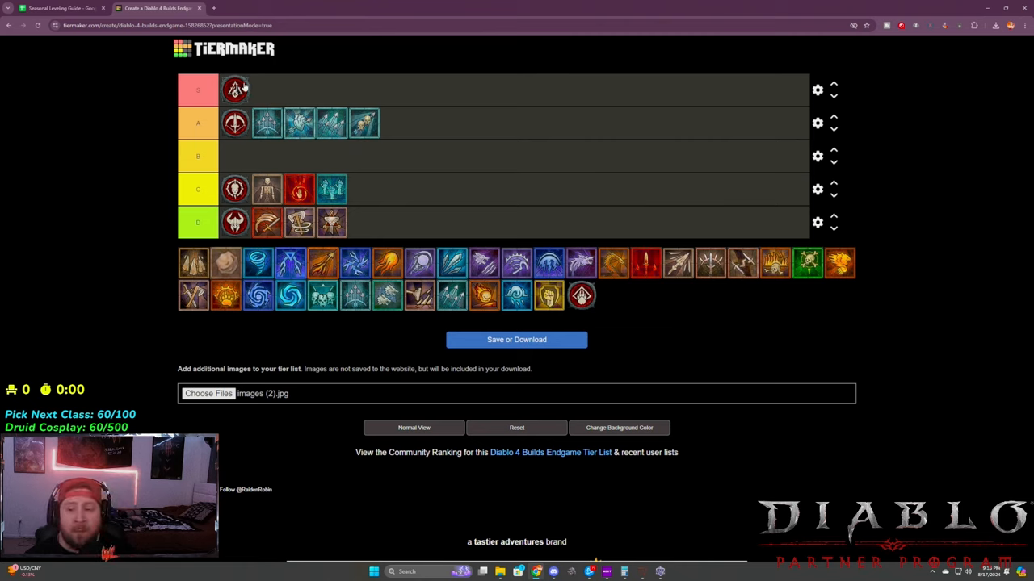
drag(235, 89, 235, 155)
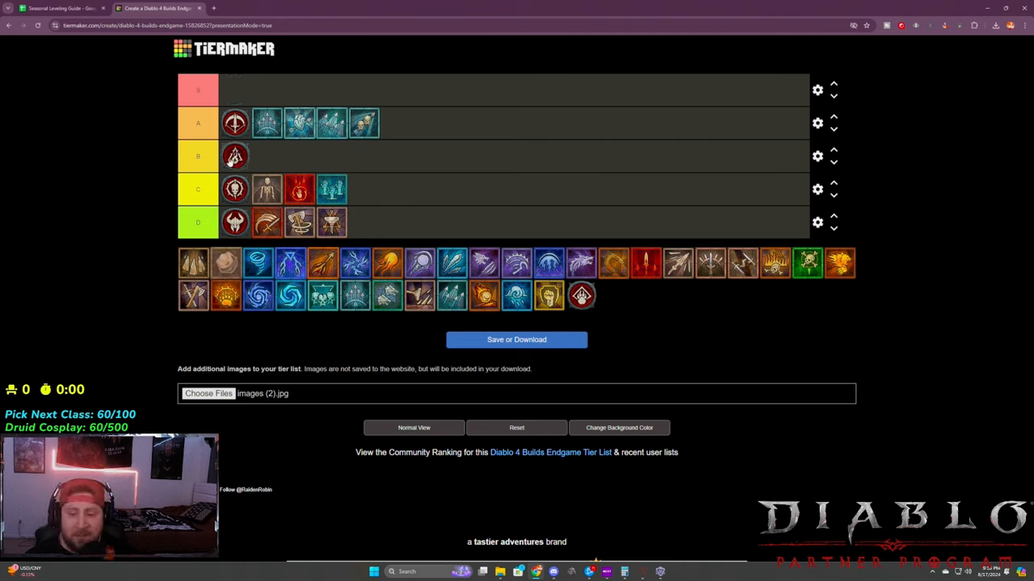
drag(235, 156, 235, 89)
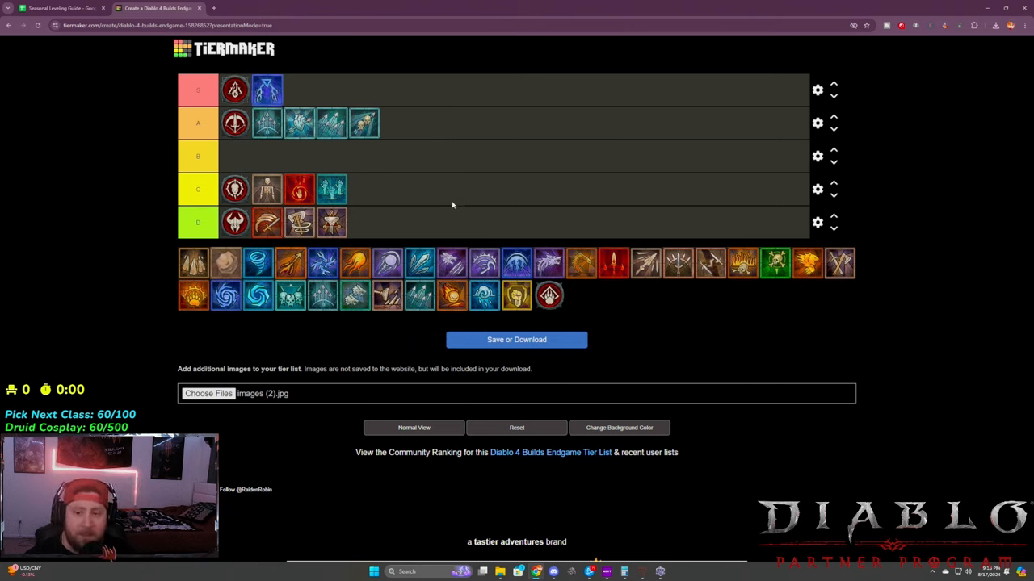
mouse_move(446, 156)
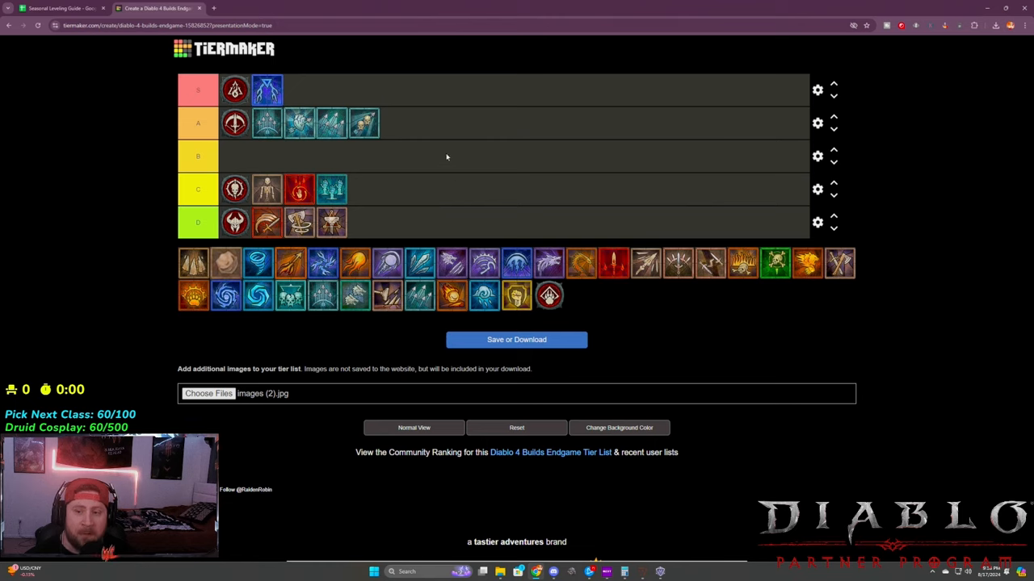
mouse_move(252, 117)
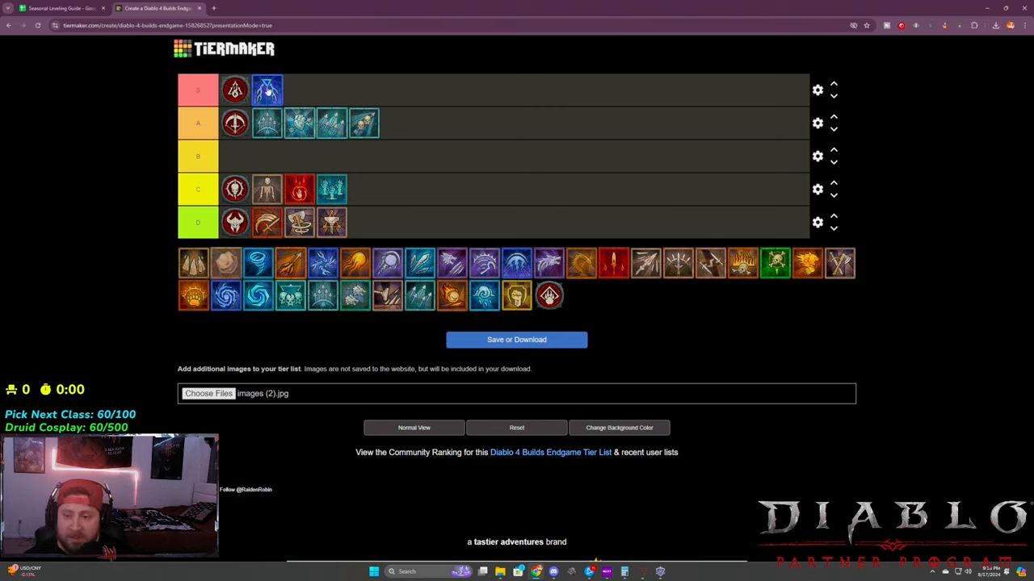
mouse_move(345, 247)
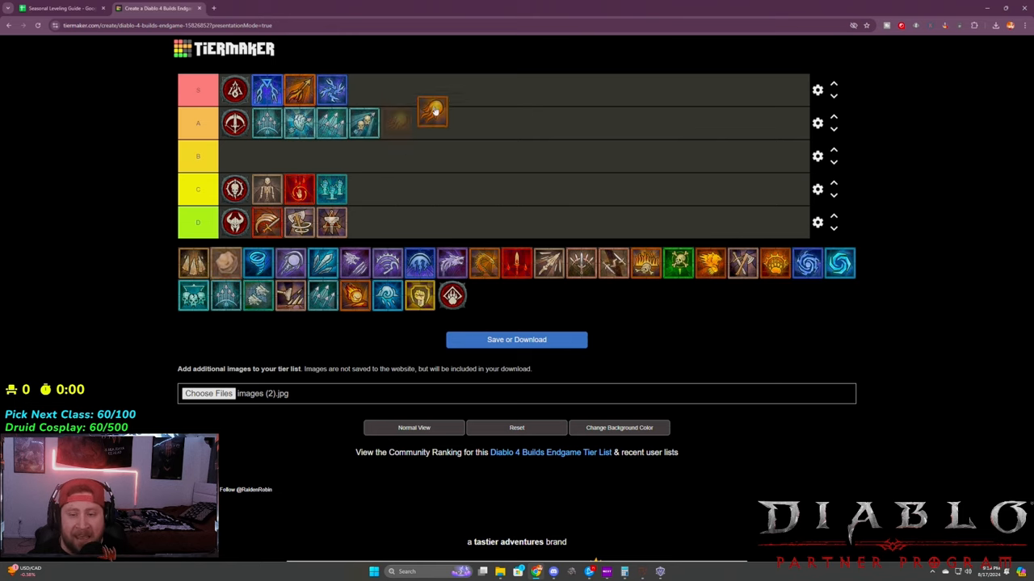
drag(432, 113, 363, 91)
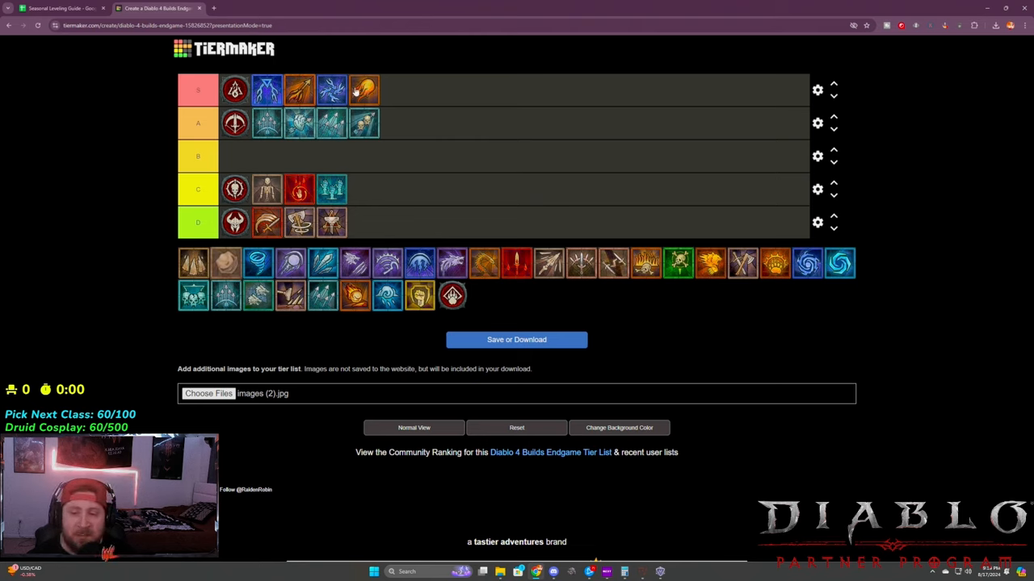
mouse_move(386, 91)
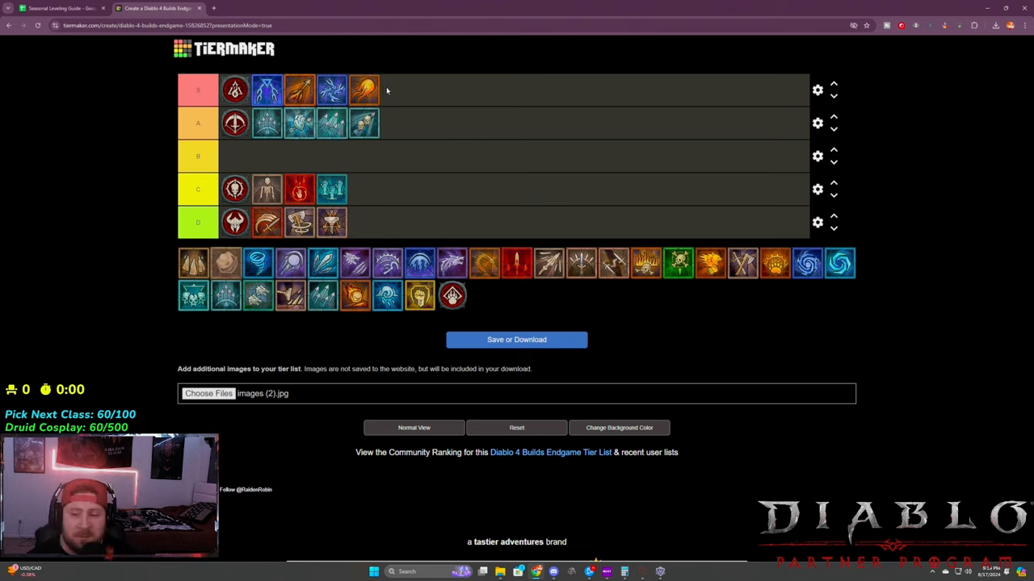
mouse_move(465, 95)
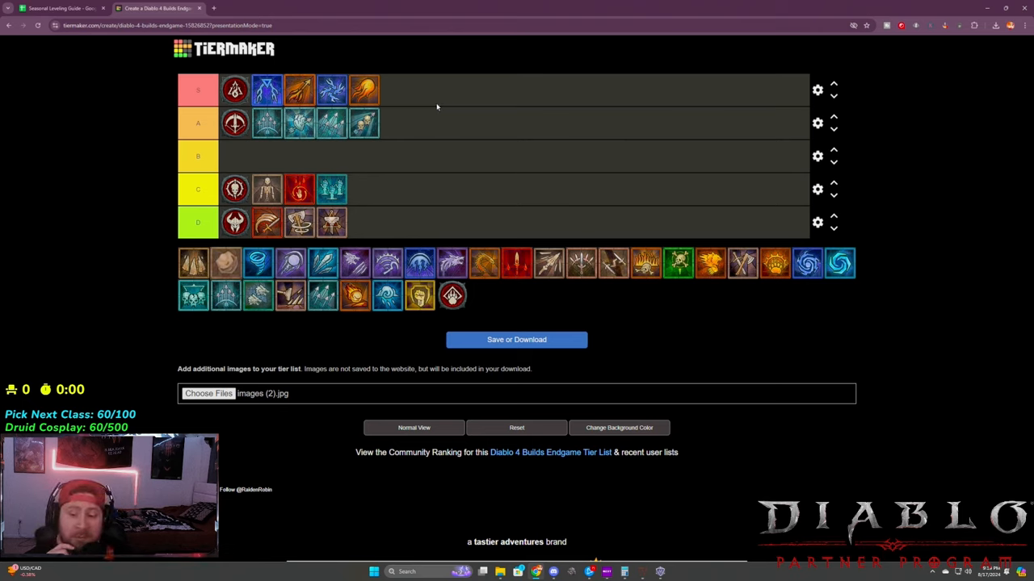
mouse_move(493, 152)
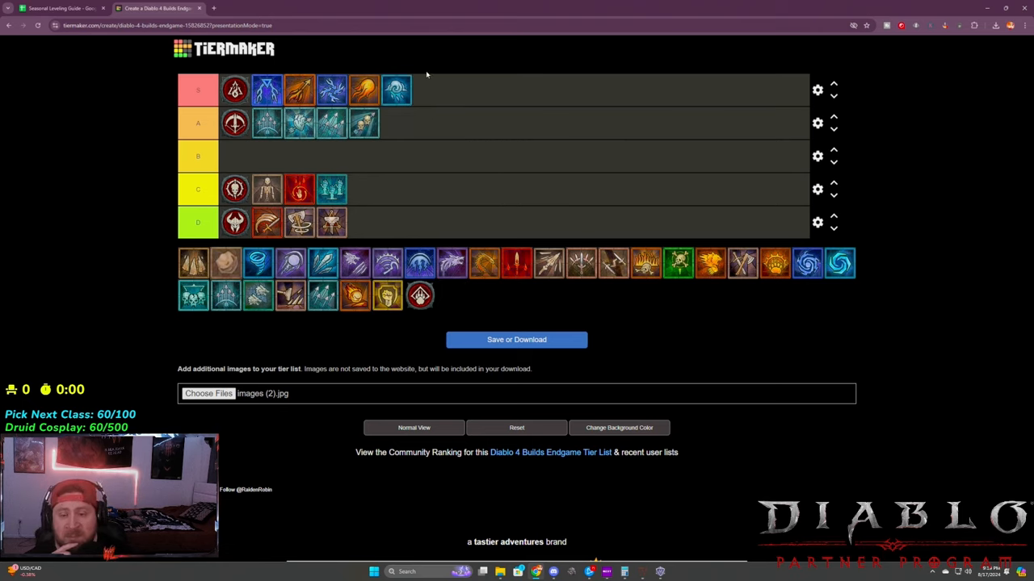
drag(396, 90, 475, 200)
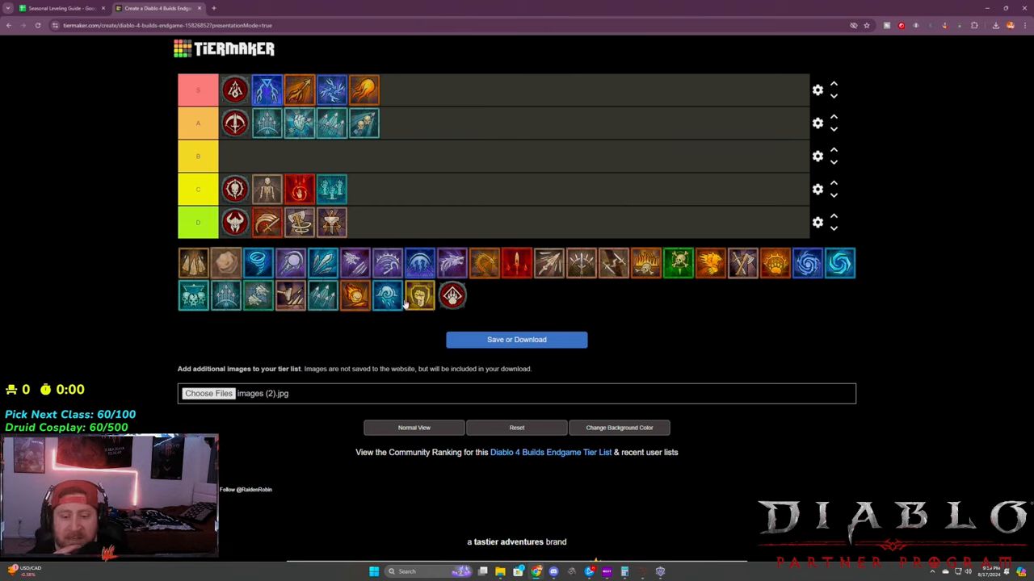
mouse_move(388, 304)
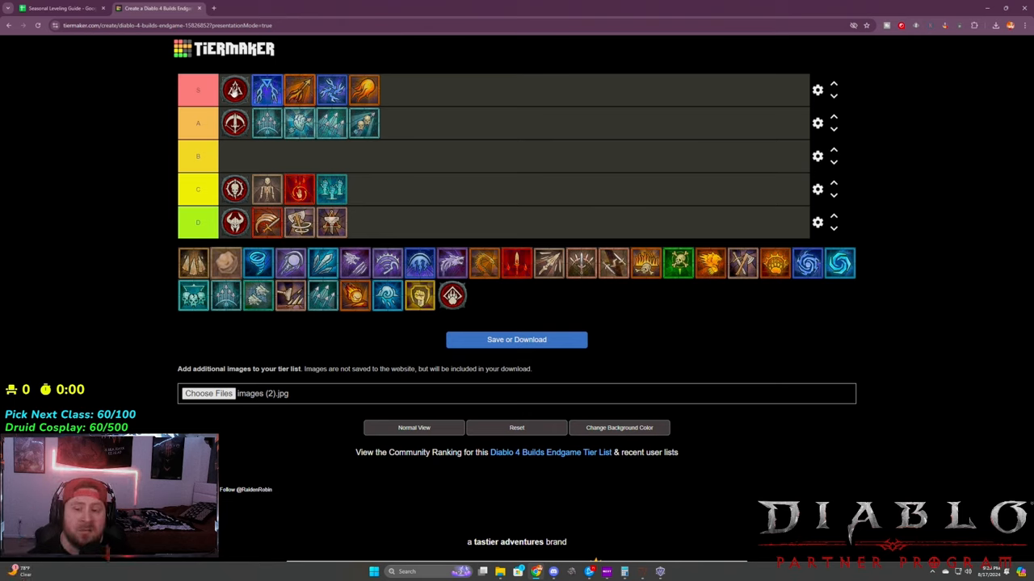
Add the red Druid emblem plus claw, boulder and tornado builds to tier S.
drag(453, 295, 404, 84)
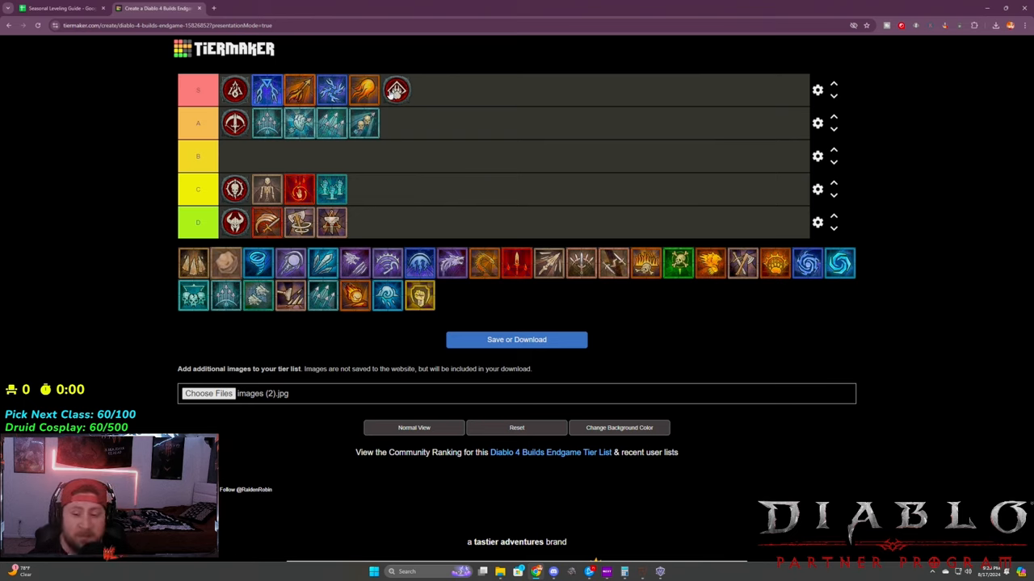
drag(194, 262, 428, 89)
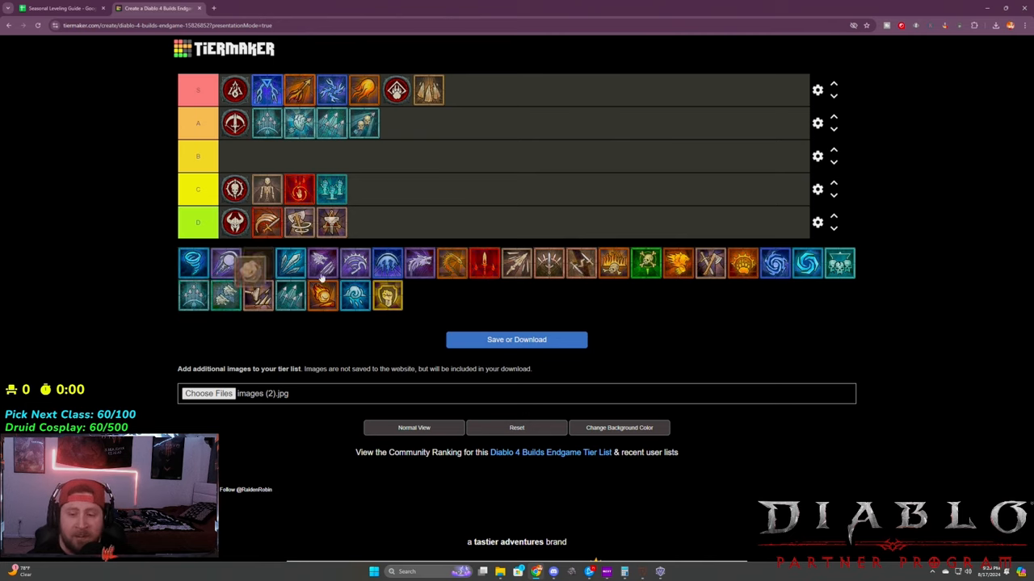
drag(255, 262, 462, 90)
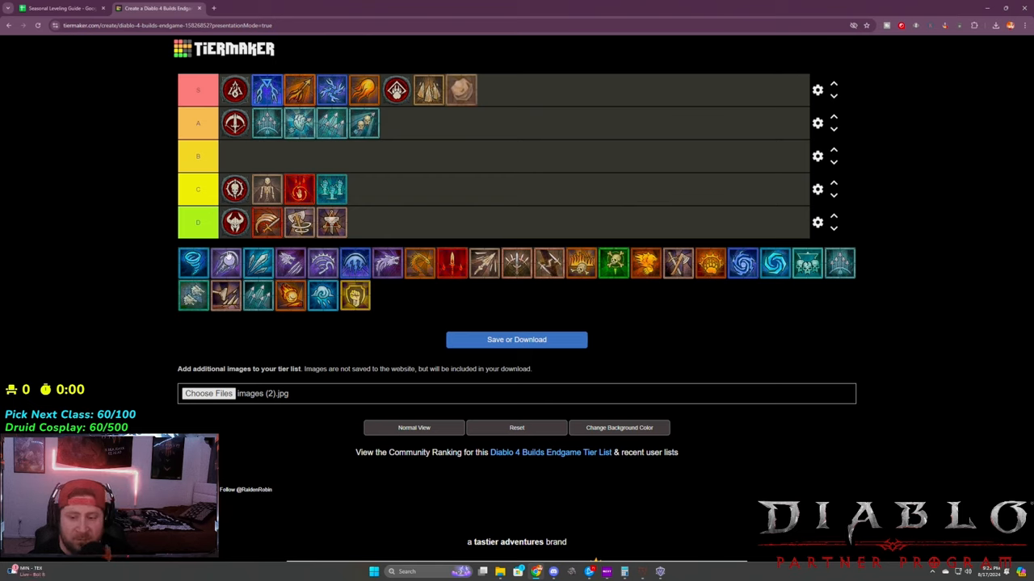
drag(193, 264, 494, 90)
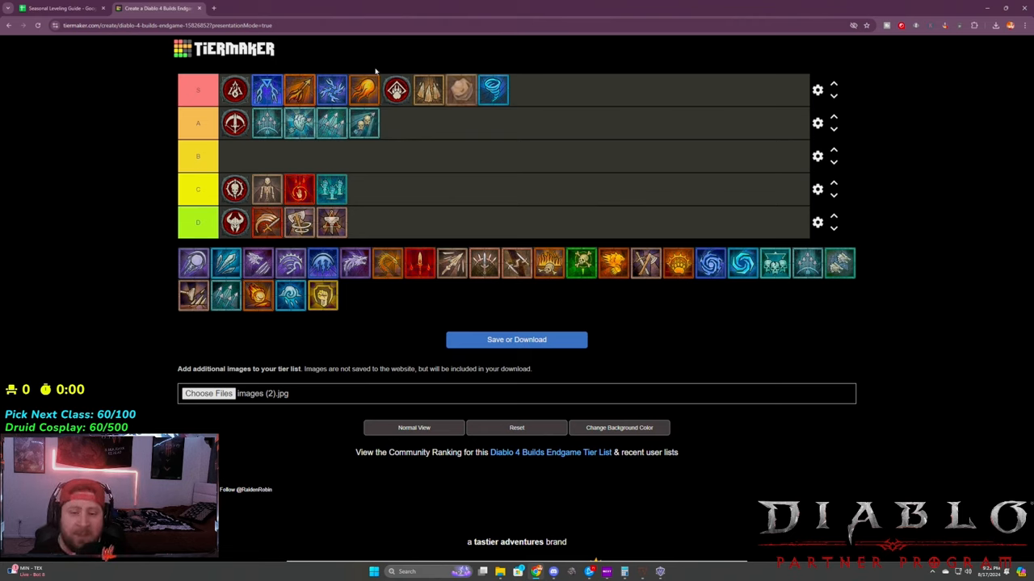
mouse_move(485, 134)
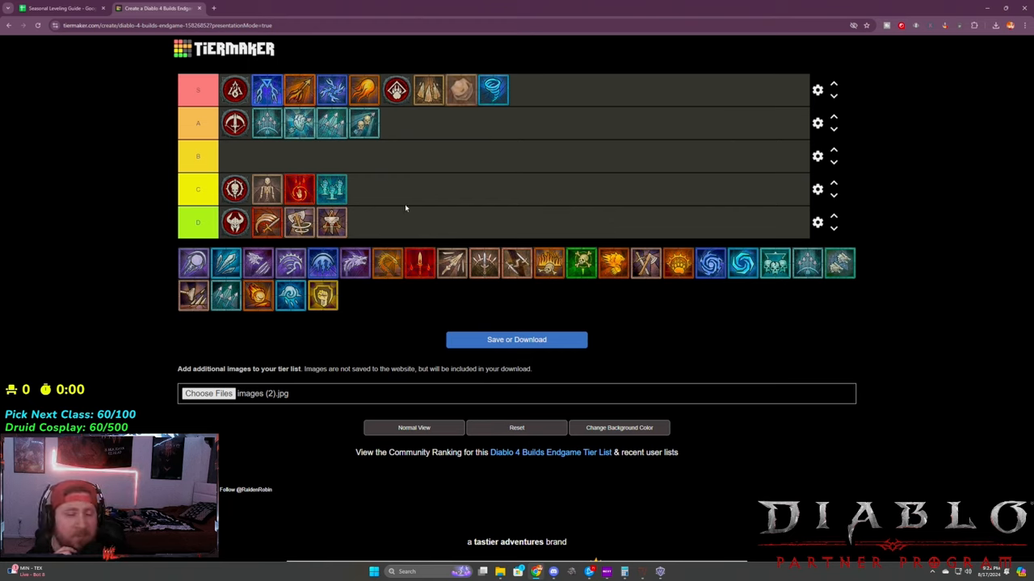
mouse_move(259, 191)
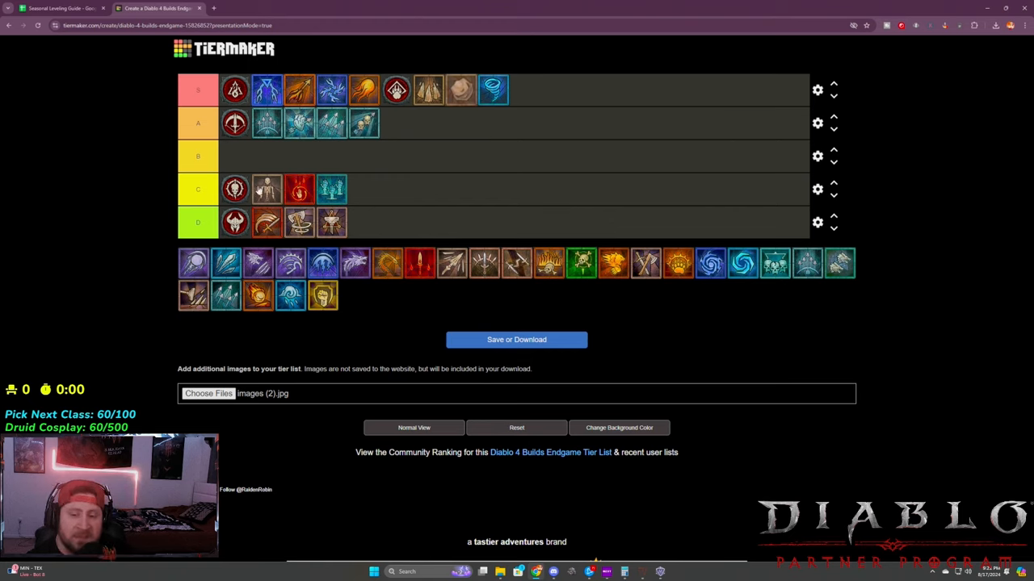
mouse_move(484, 285)
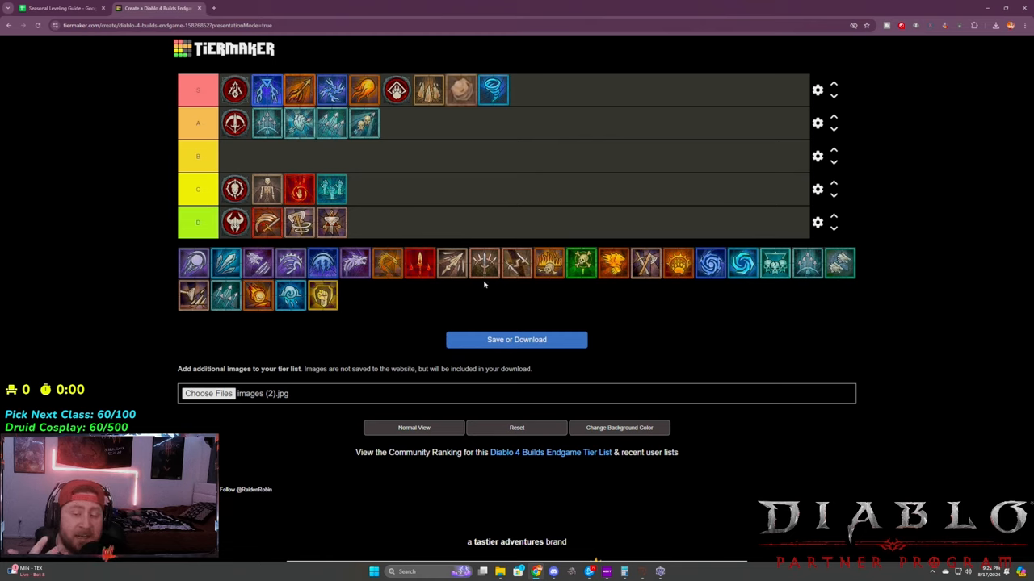
mouse_move(456, 299)
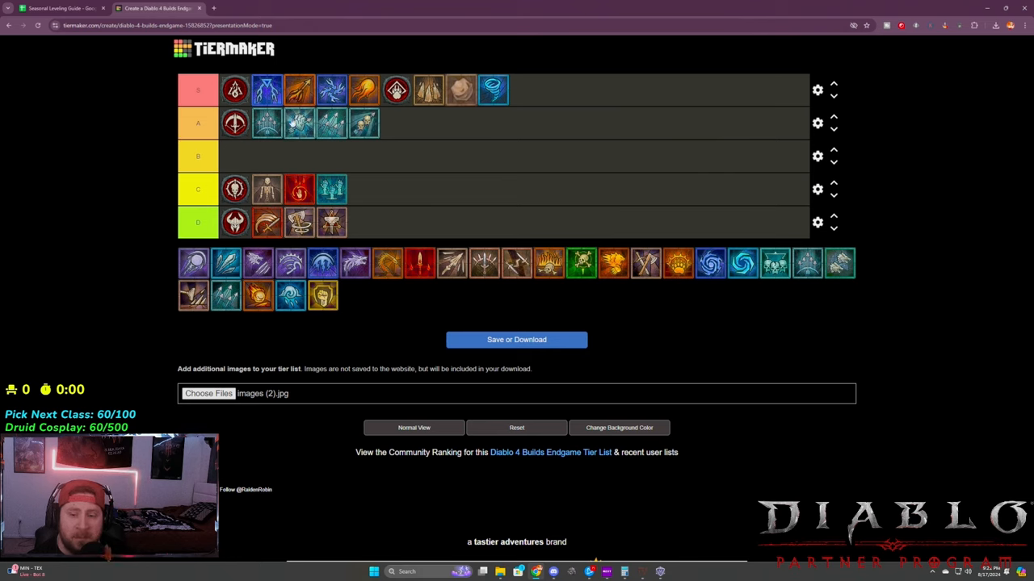
mouse_move(436, 131)
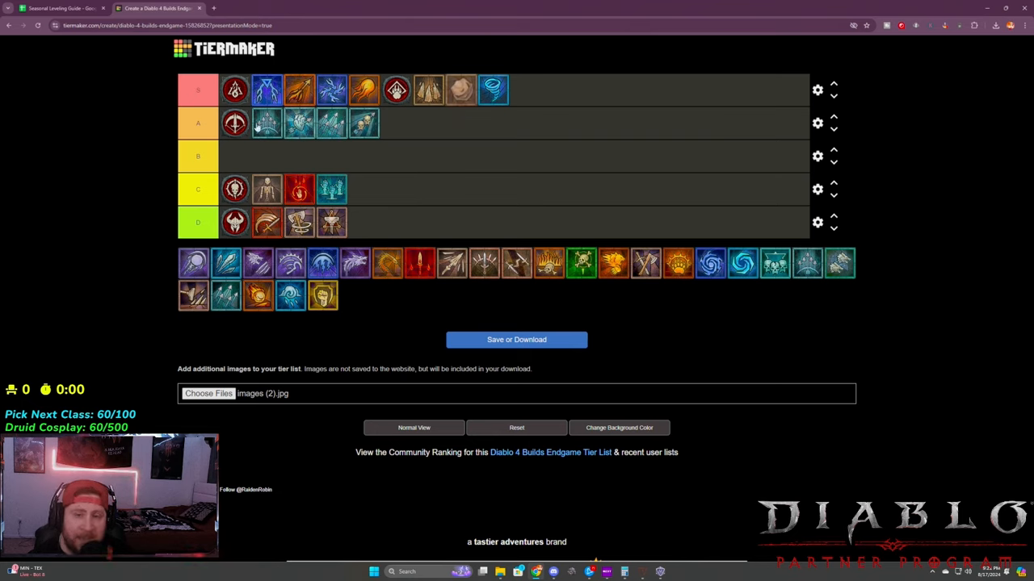
mouse_move(289, 152)
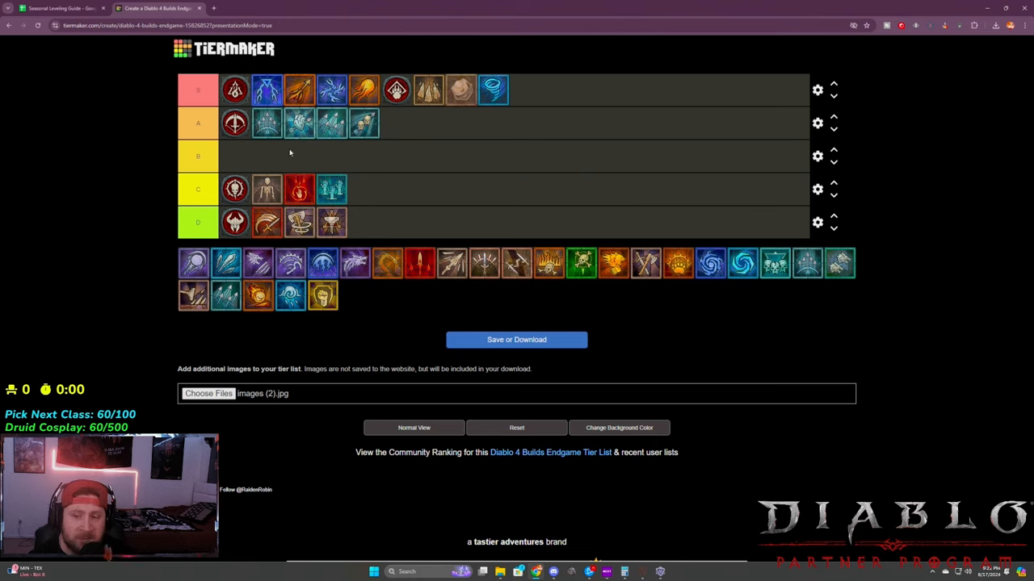
mouse_move(461, 170)
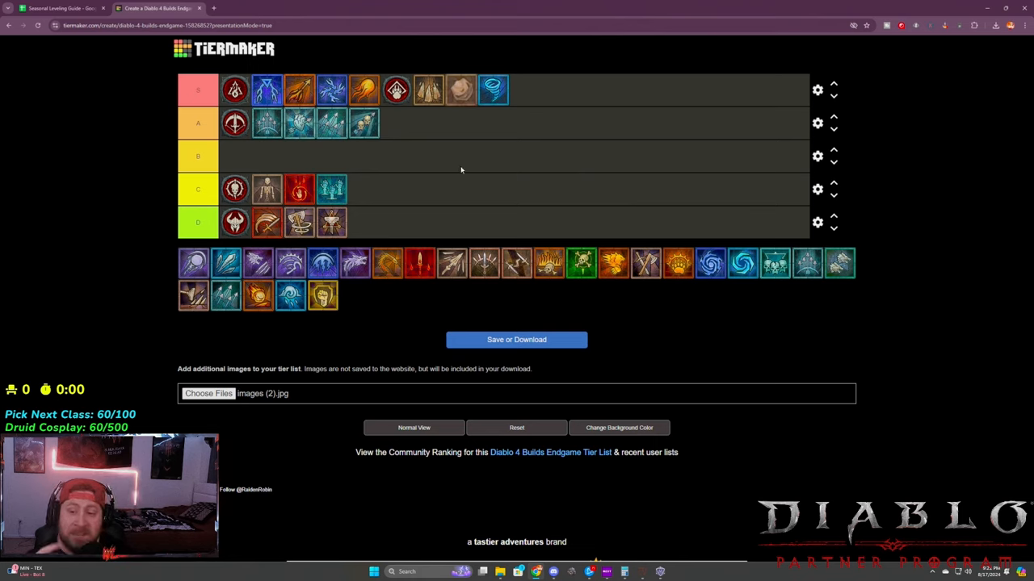